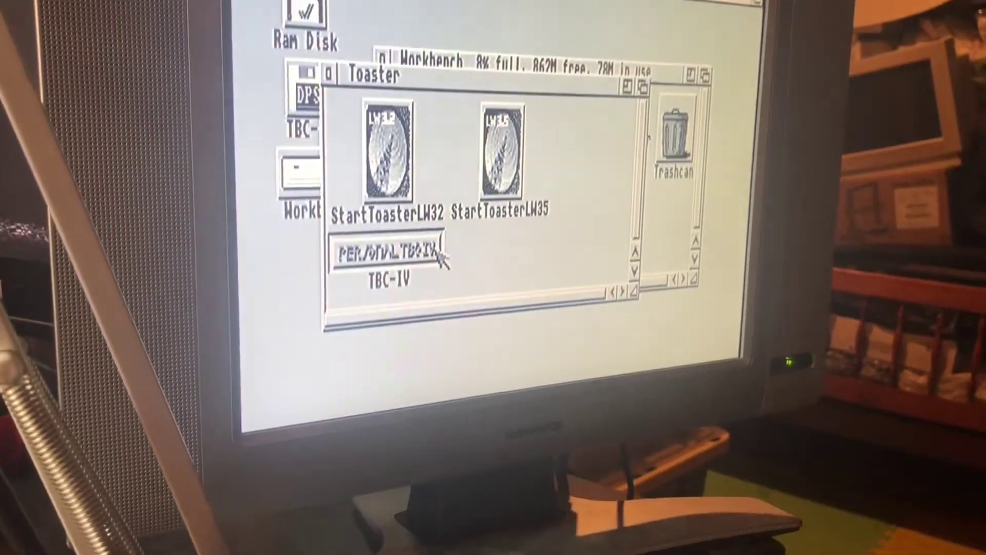
Step: Launch TBC-IV Video Processor Controls from the Toaster drawer, then open the PAR drawer
double_click(389, 257)
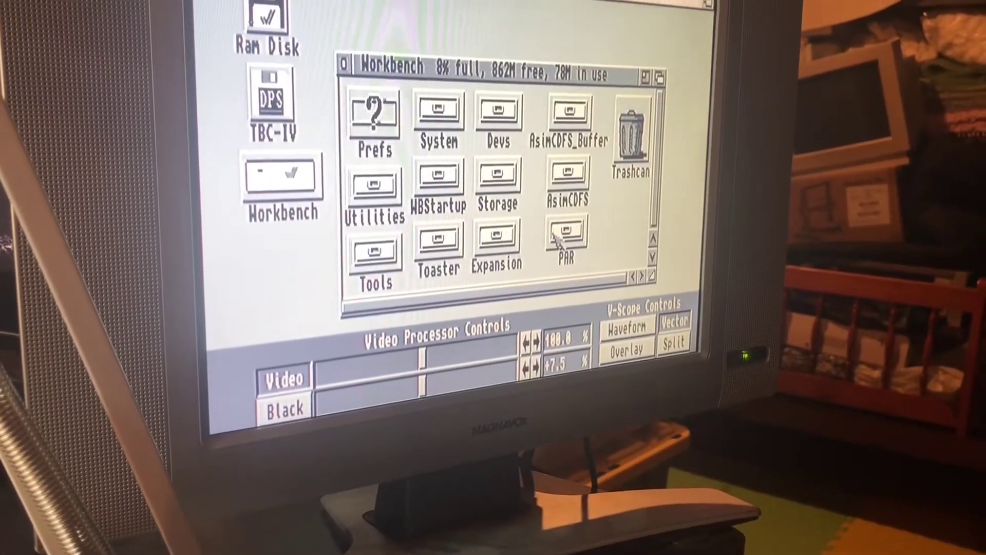
double_click(564, 242)
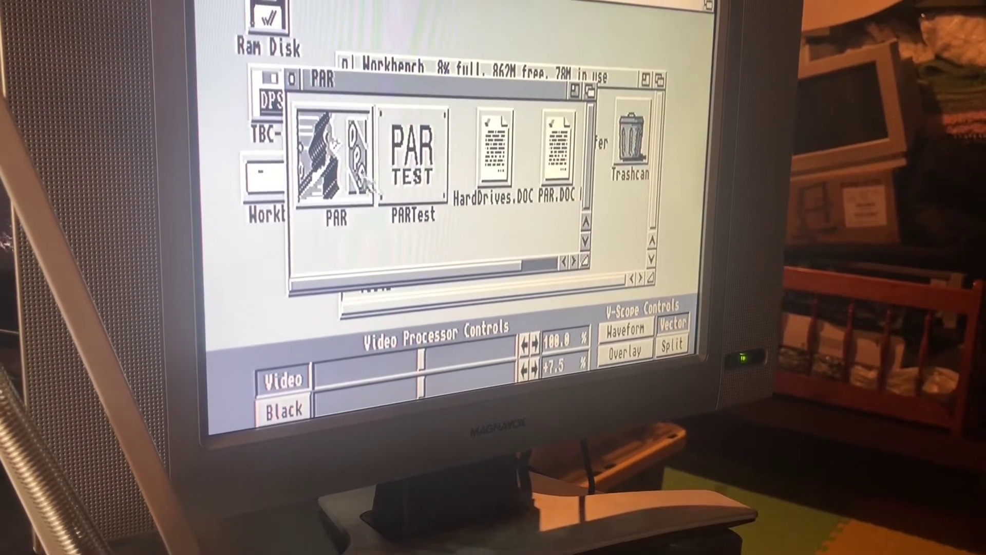